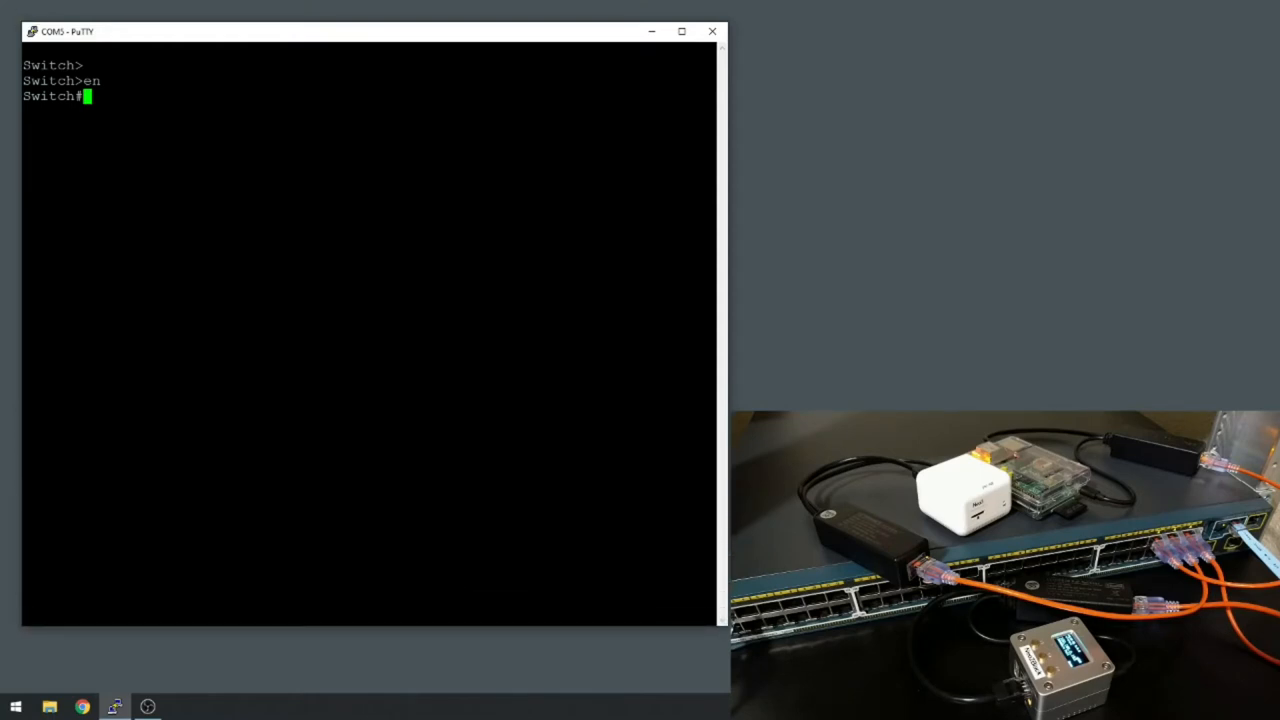
Run 'sho power inline': 740 W available, 46.2 W used, ports Gi1/0/1–15 off.
type("sh")
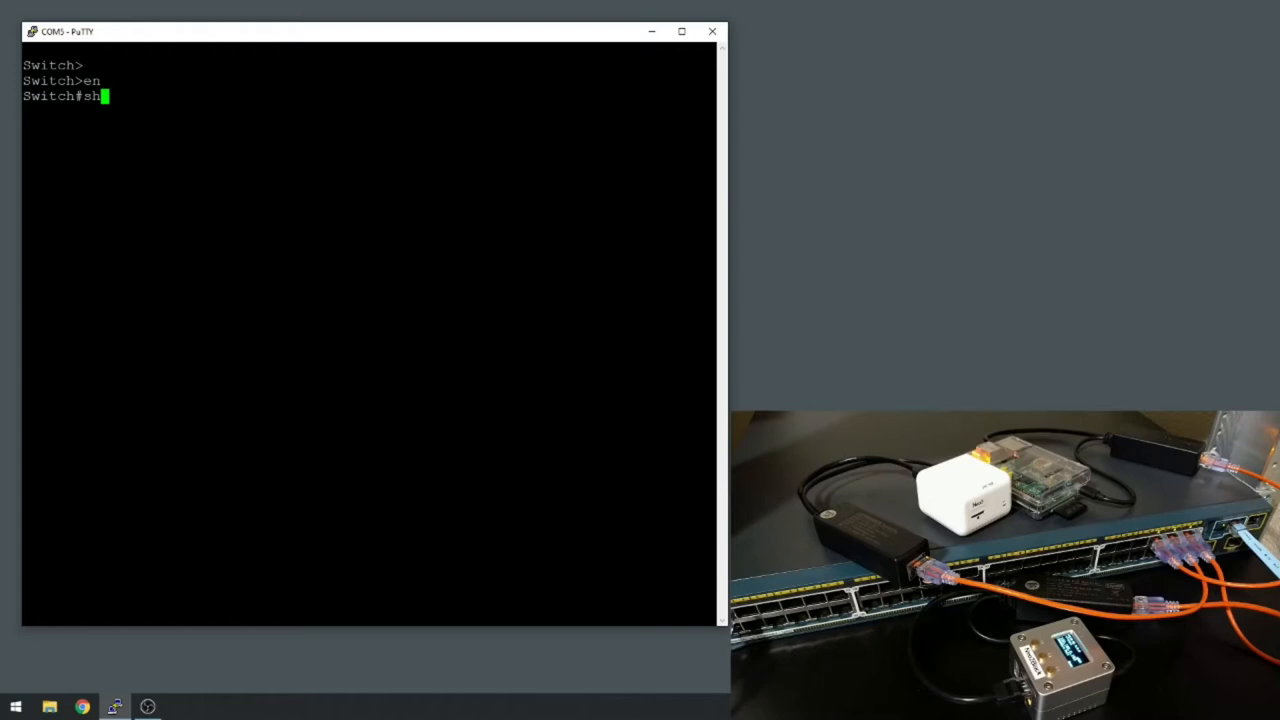
type("o pwer inline")
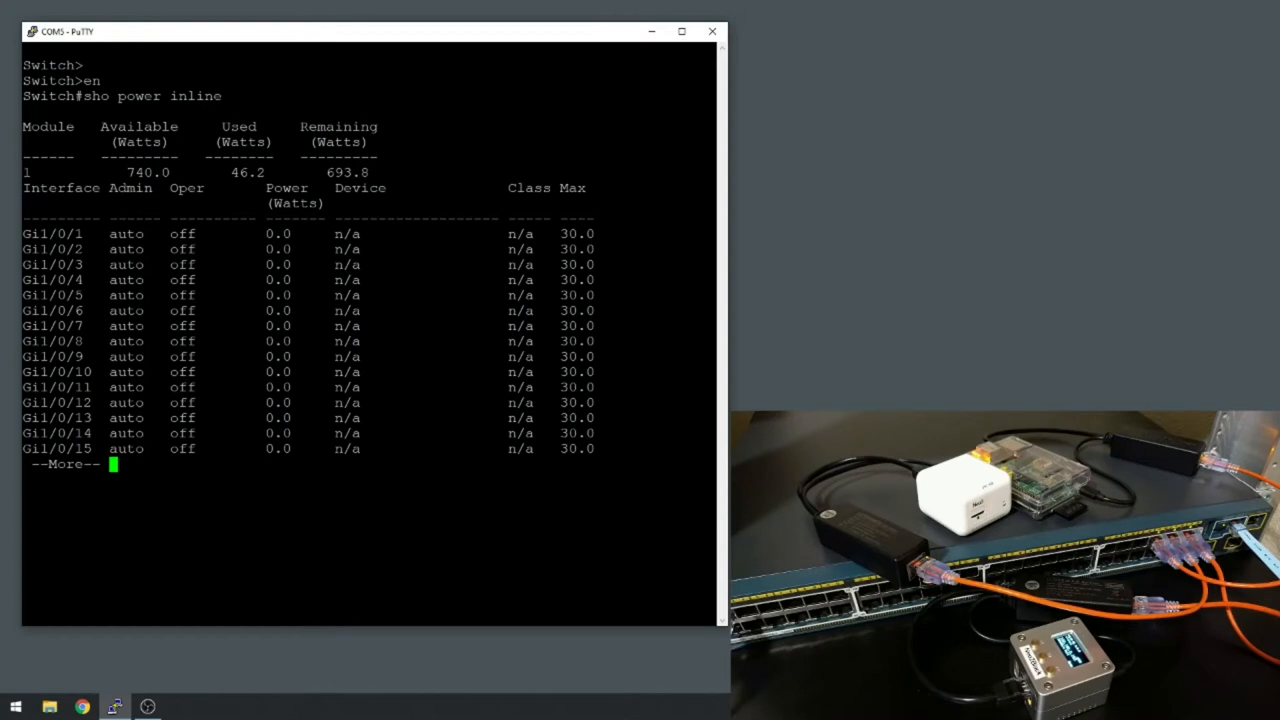
Page through the power table to port 48, showing Gi1/0/43, 45 and 47 at 15.4 W.
key("space")
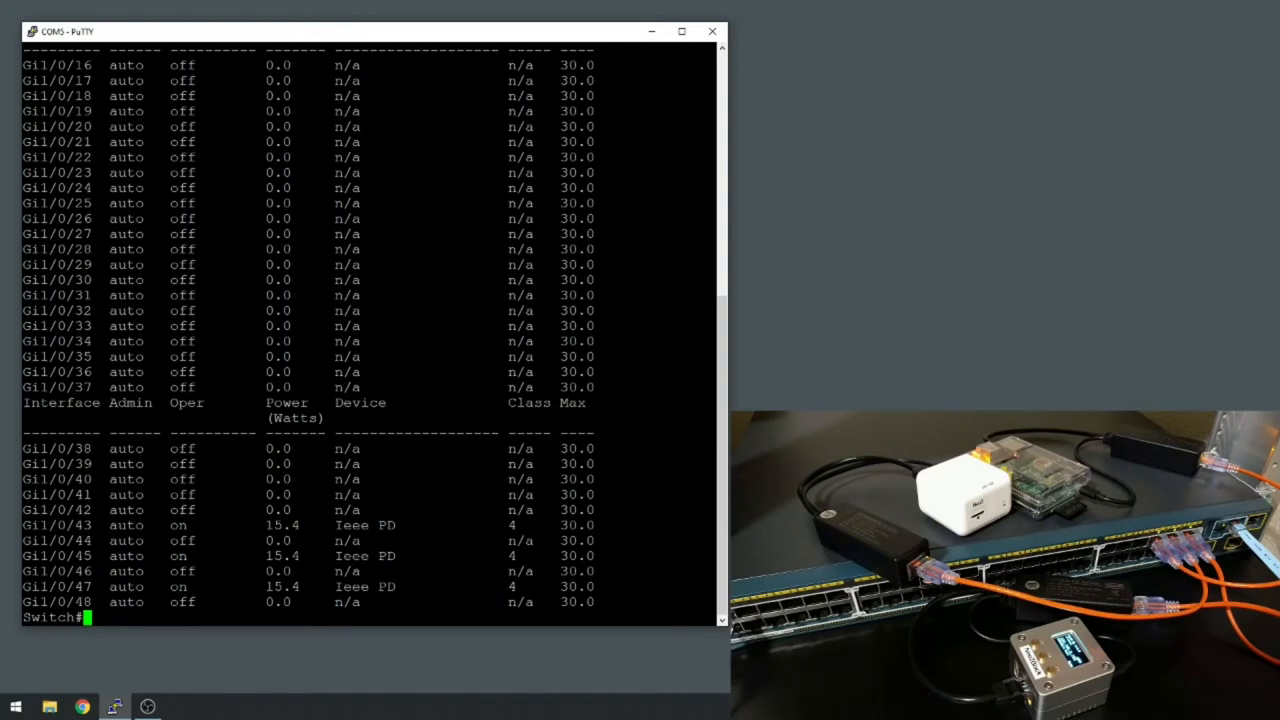
Switch to Chrome and load the WLAN Pi speedtest page at 192.168.0.193.
left_click(83, 707)
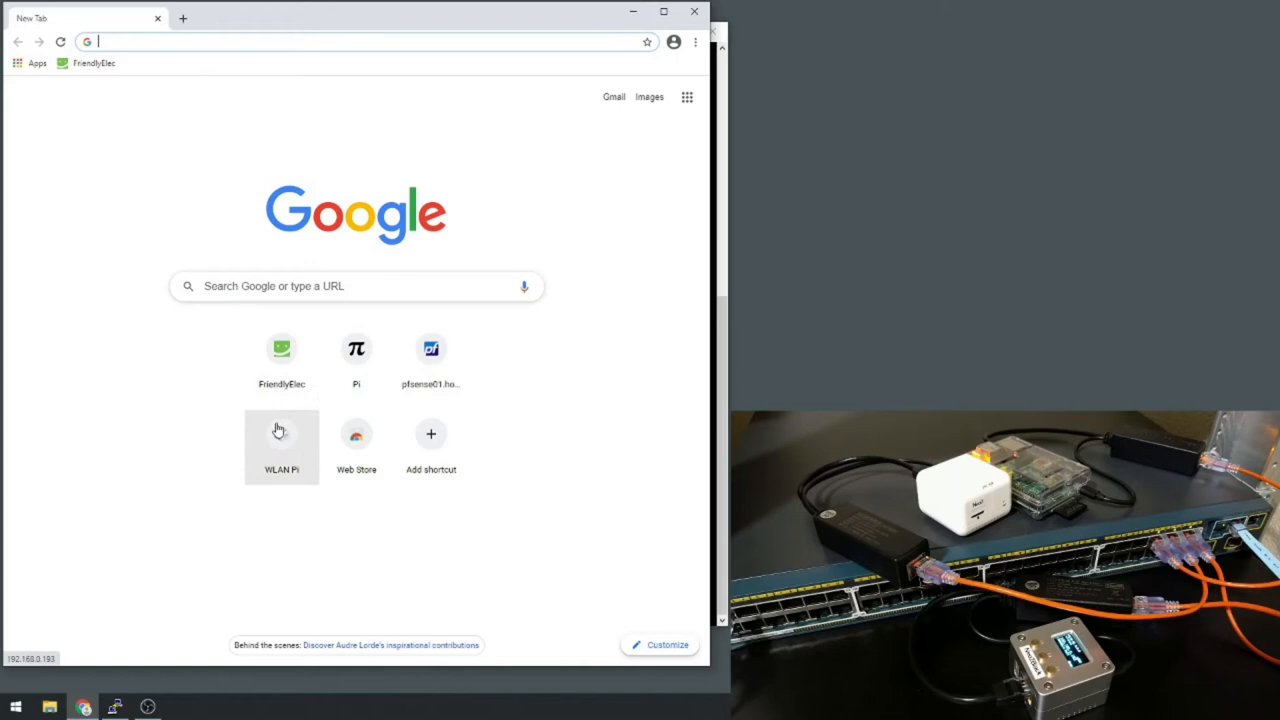
left_click(281, 447)
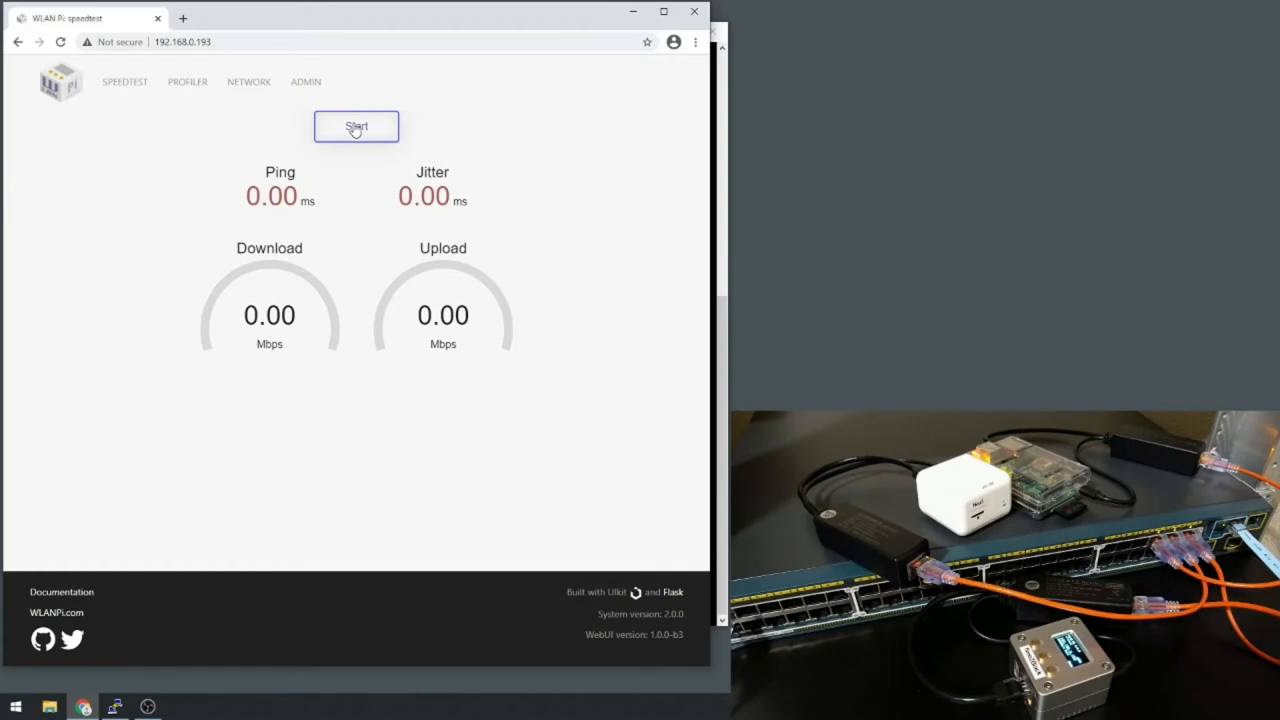
Start the WLAN Pi speed test, reaching about 888 Mbps down and 1001 Mbps up.
left_click(356, 126)
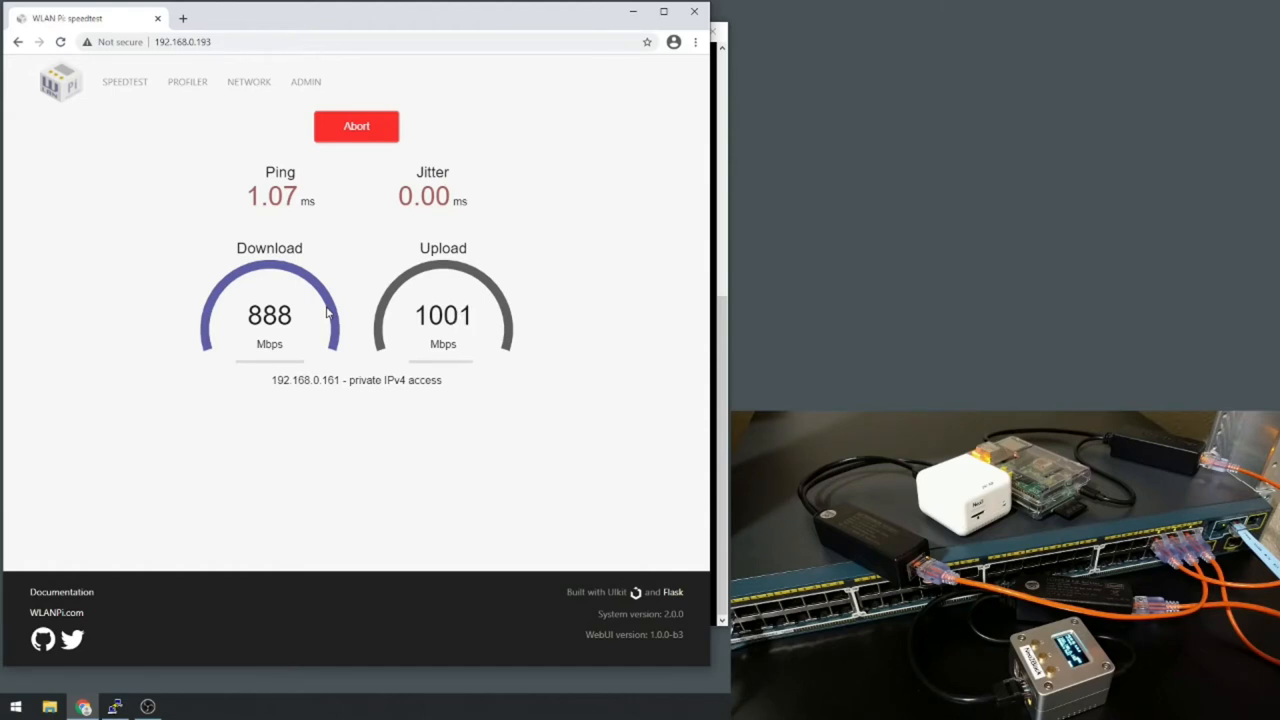
Let the test complete: 1.07 ms ping, 888 Mbps download, 1003 Mbps upload.
left_click(356, 126)
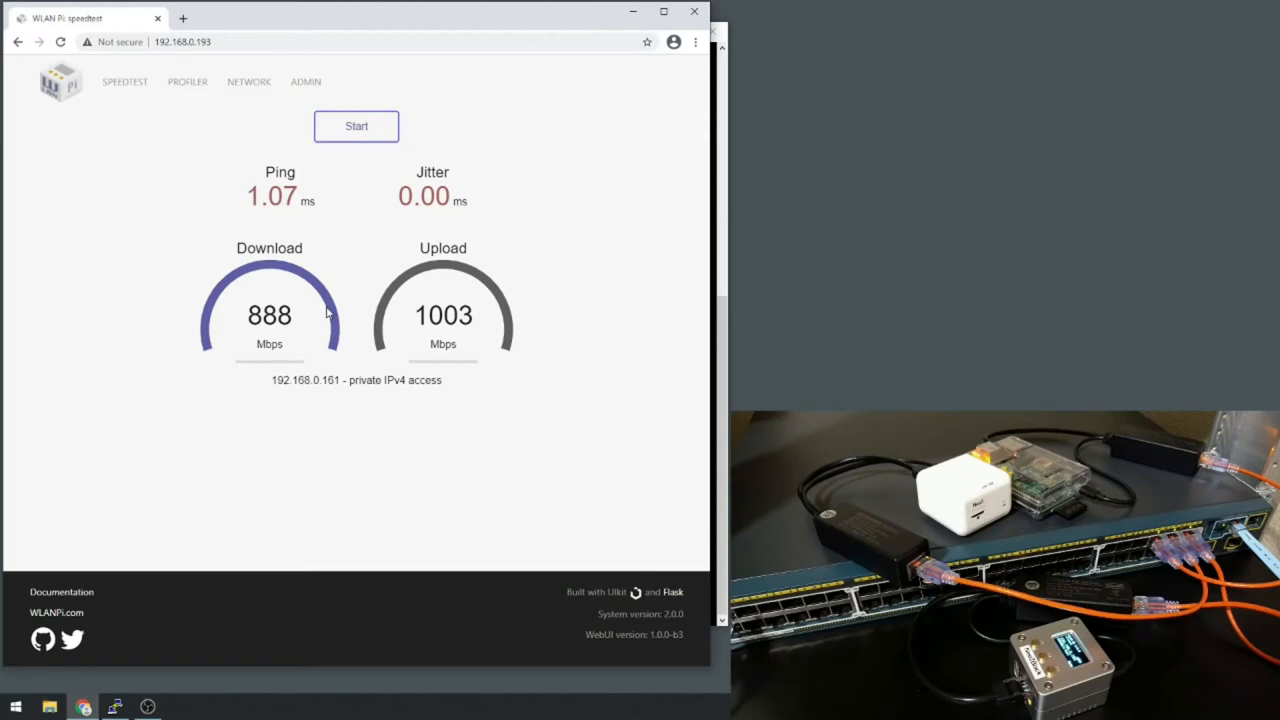
mouse_move(401, 277)
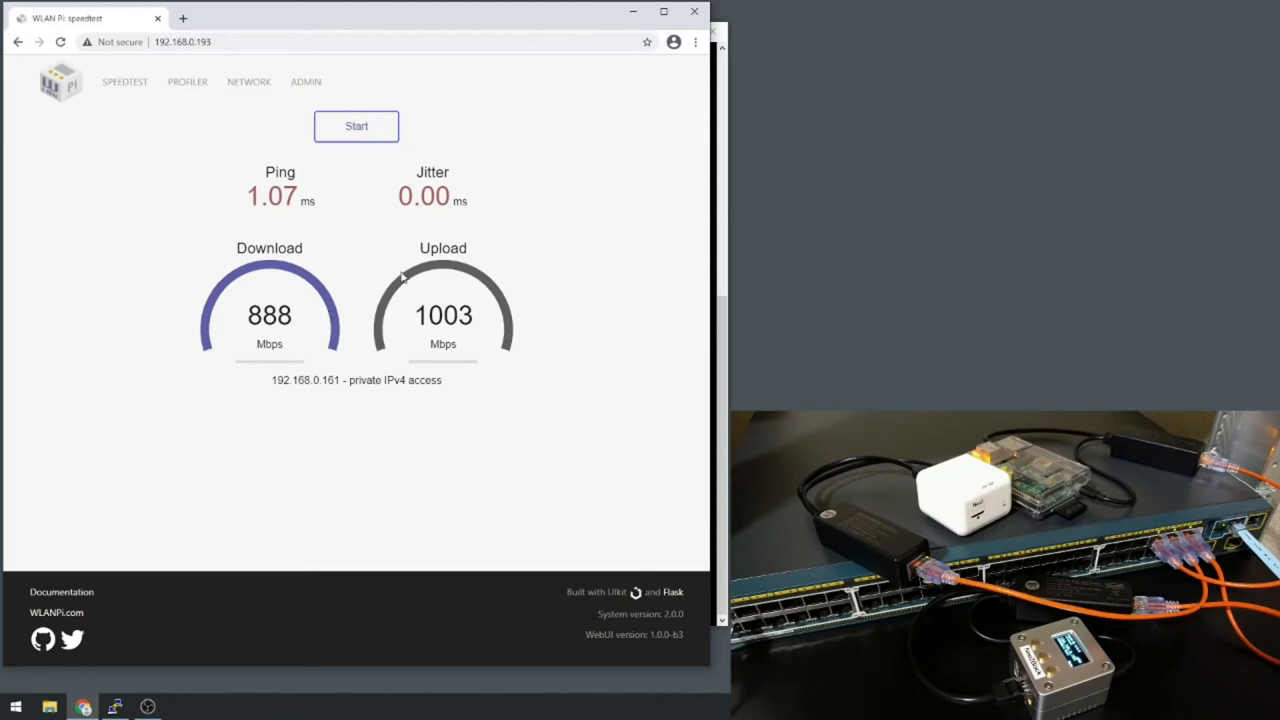
mouse_move(283, 218)
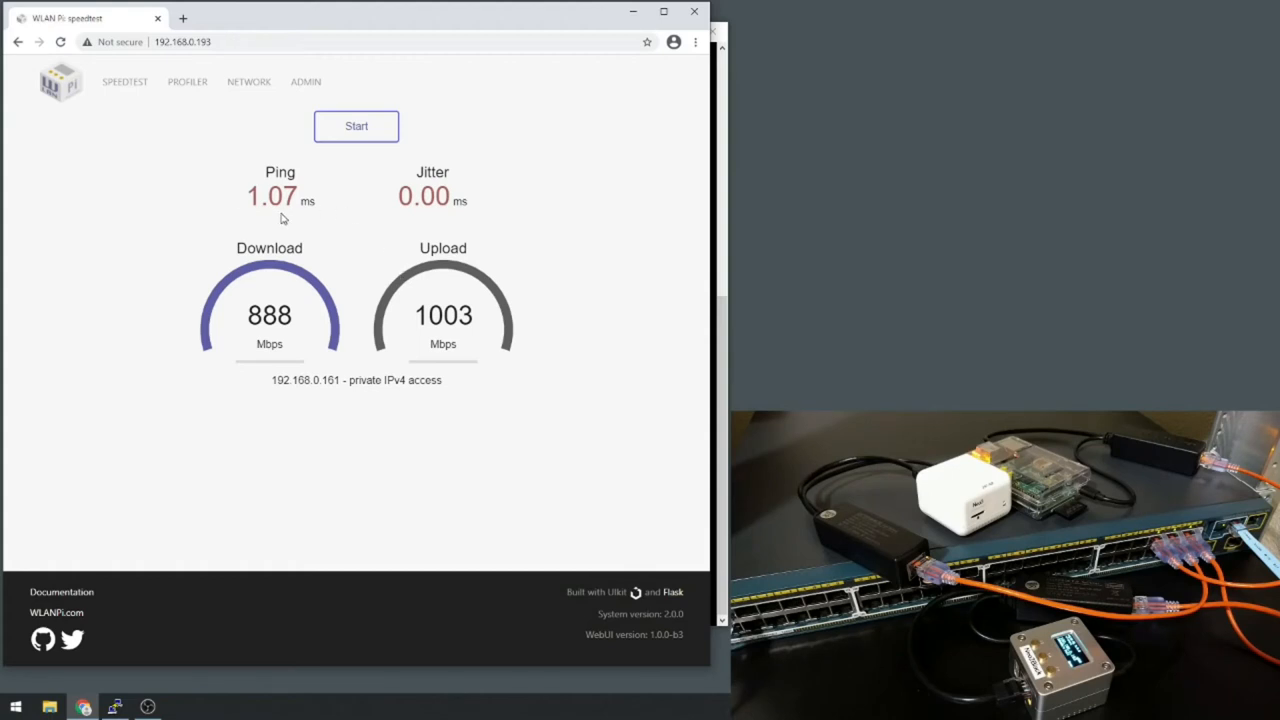
mouse_move(423, 350)
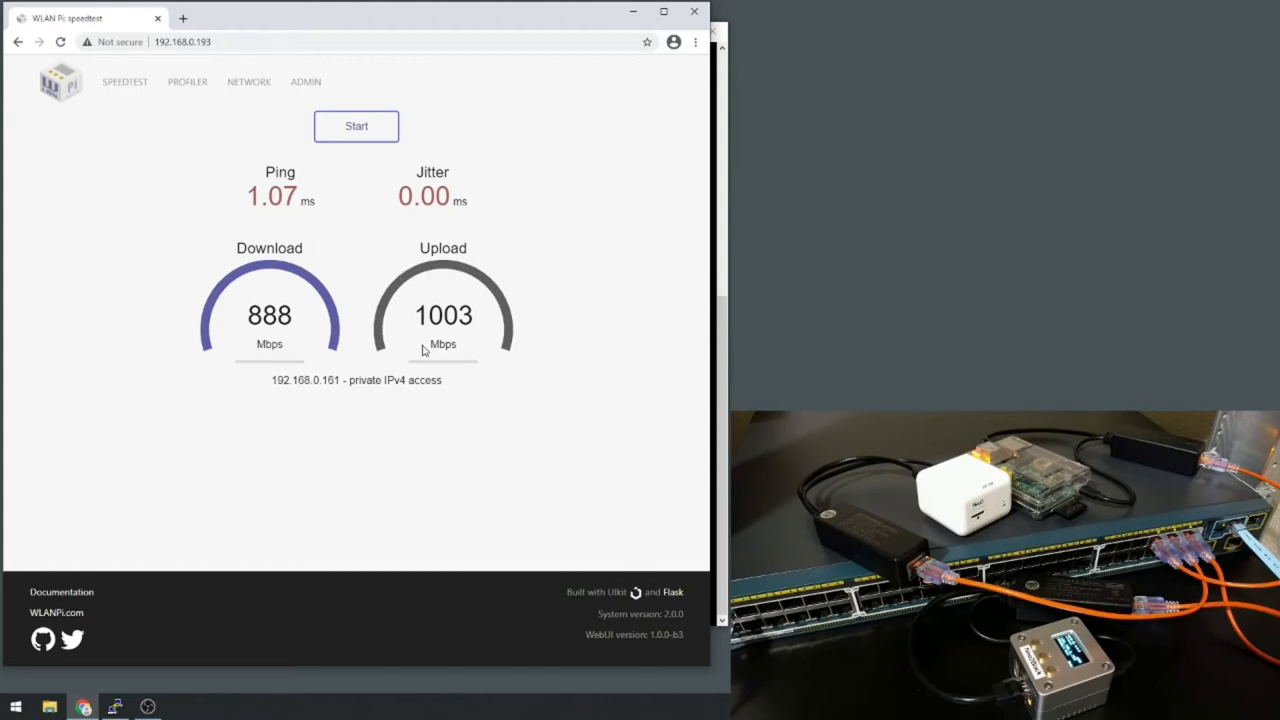
mouse_move(399, 347)
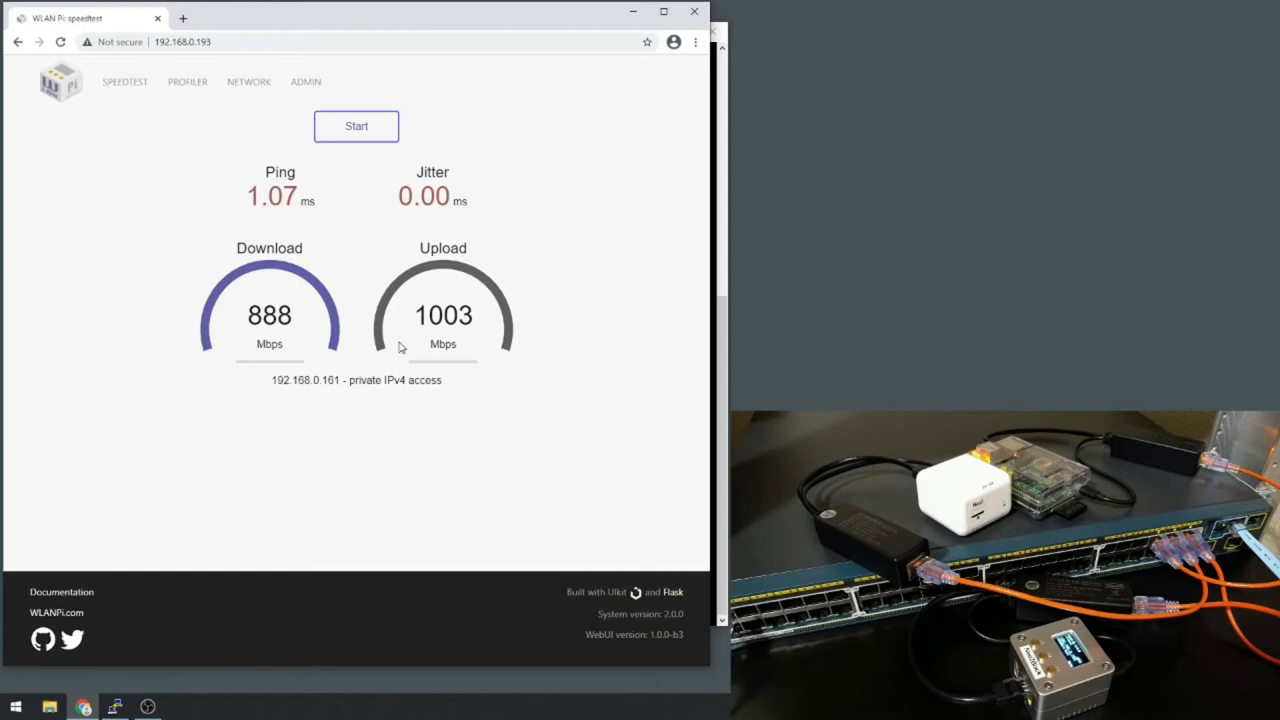
mouse_move(295, 237)
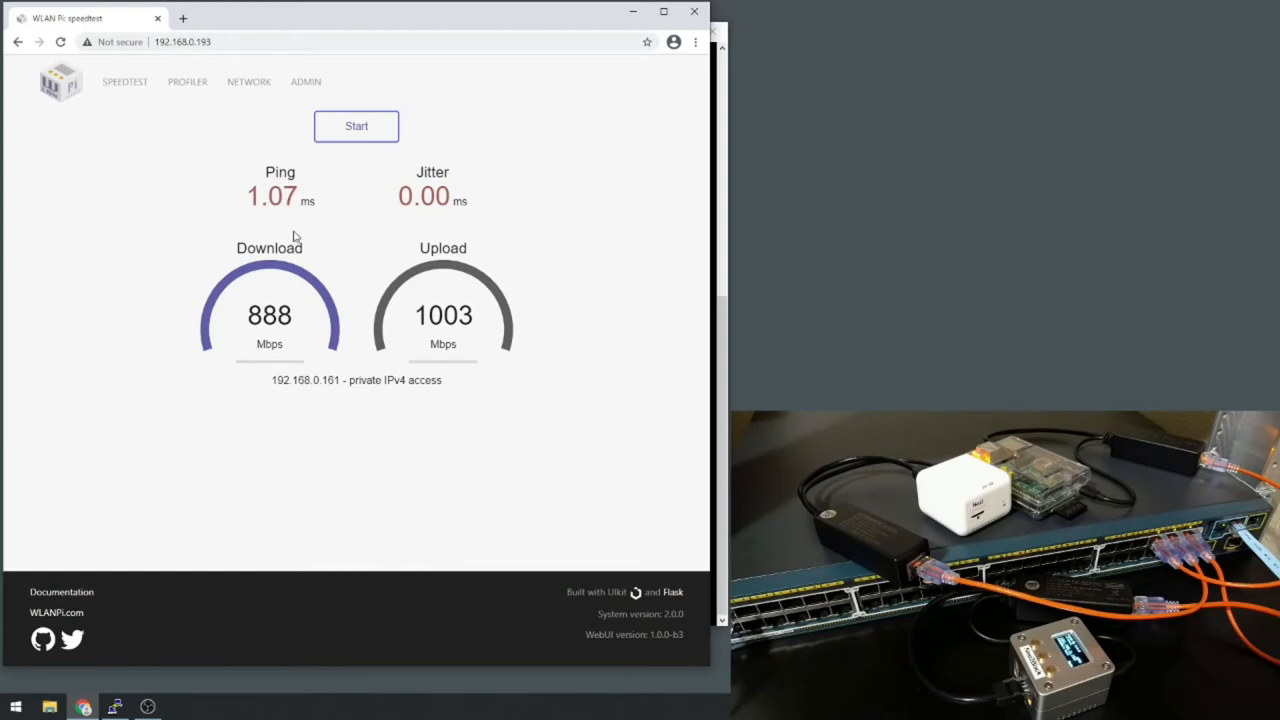
mouse_move(128, 470)
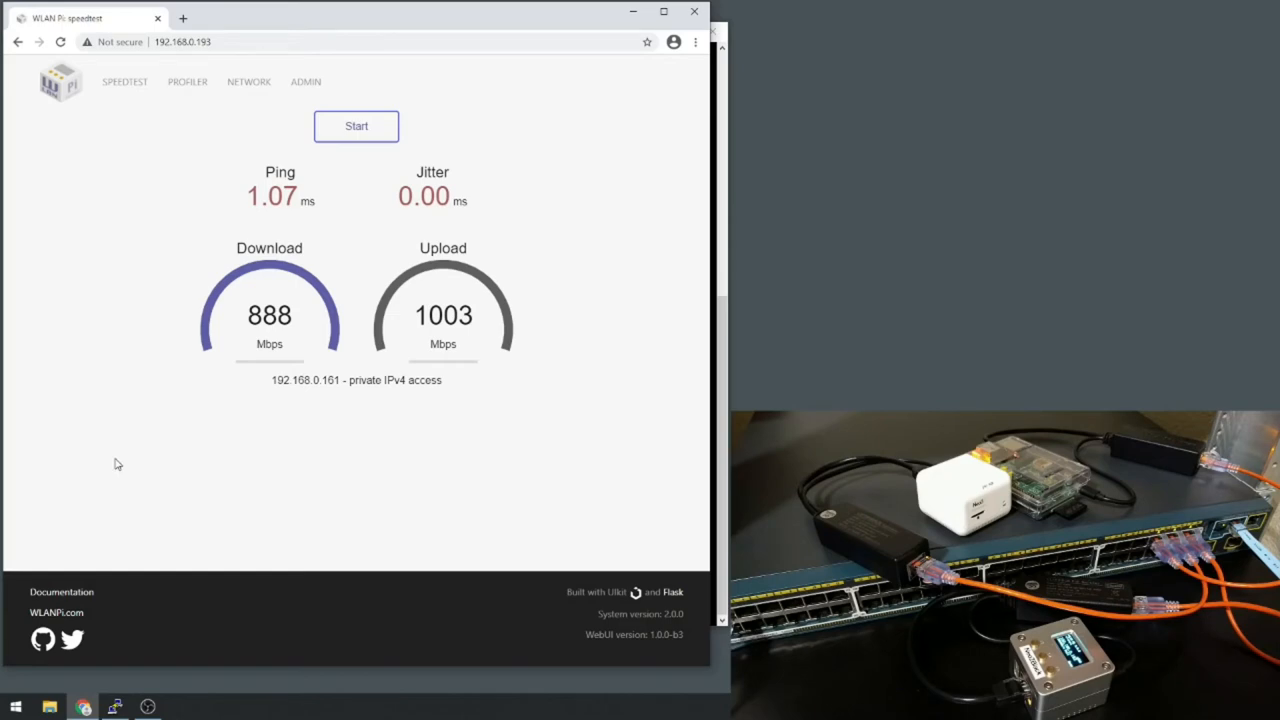
Back in PuTTY, run 'show log' and scroll through link up/down events for ports 43–47.
left_click(114, 707)
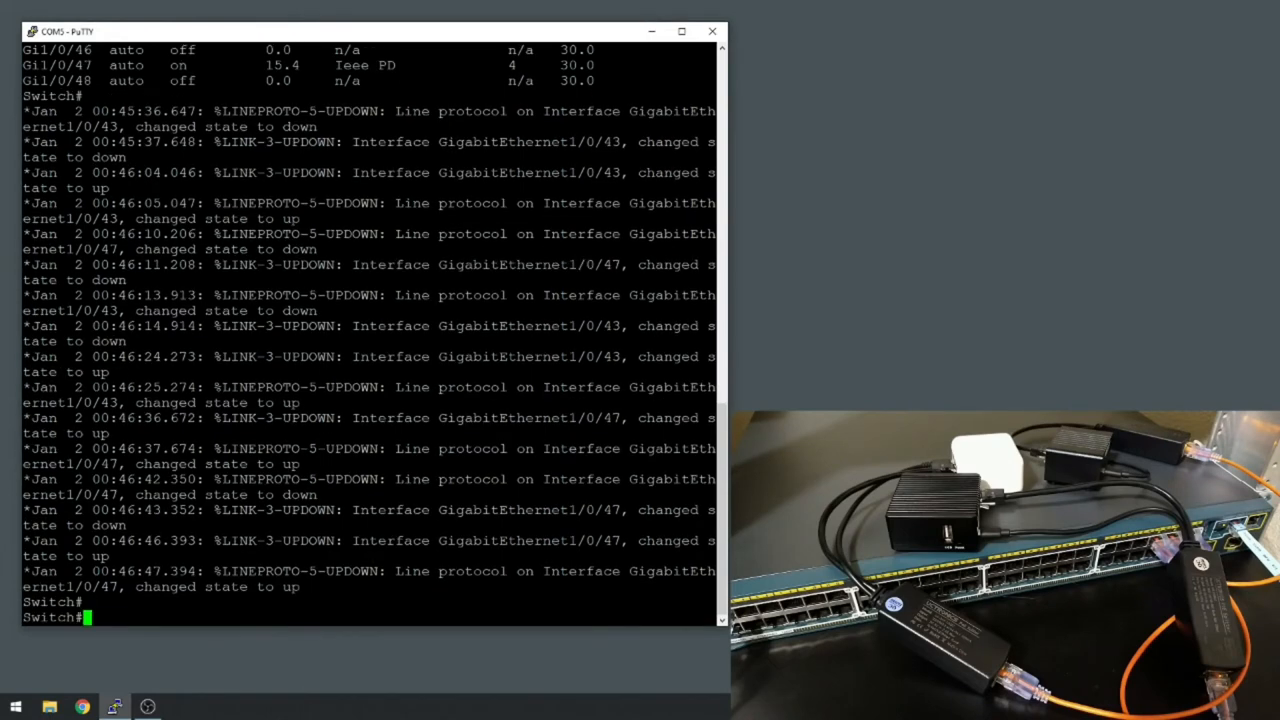
type("show log")
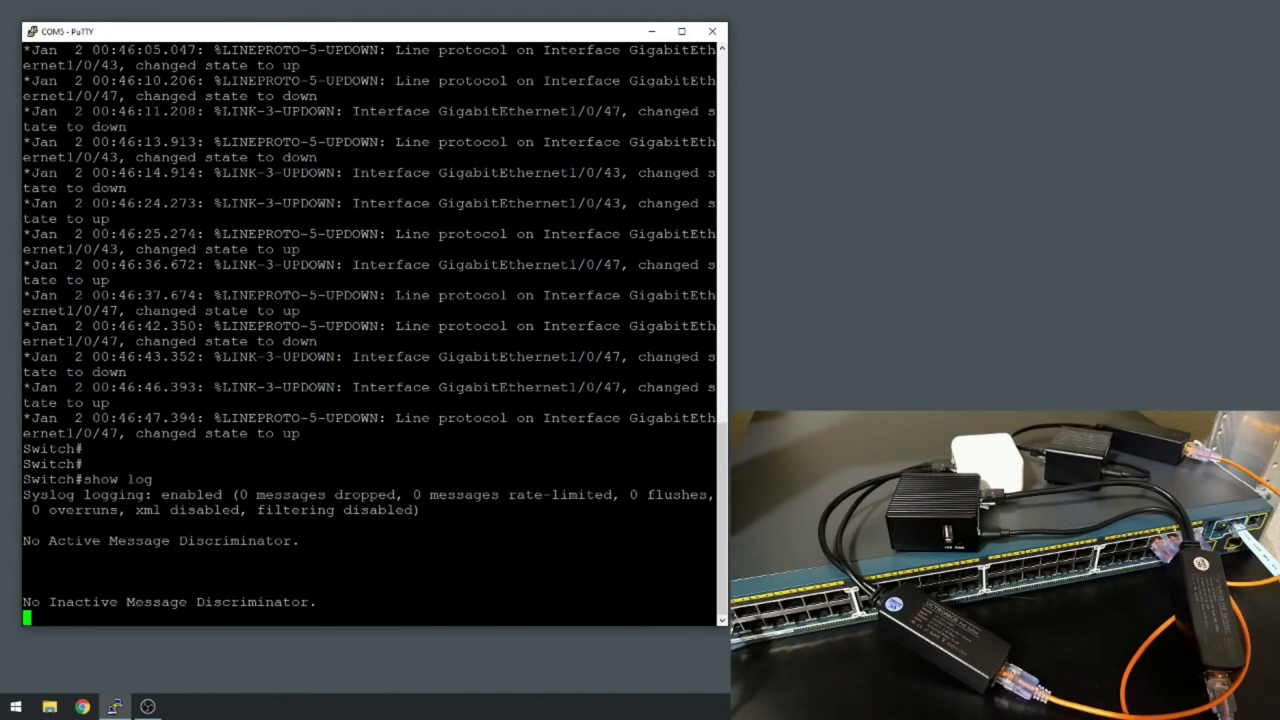
scroll("down", 3)
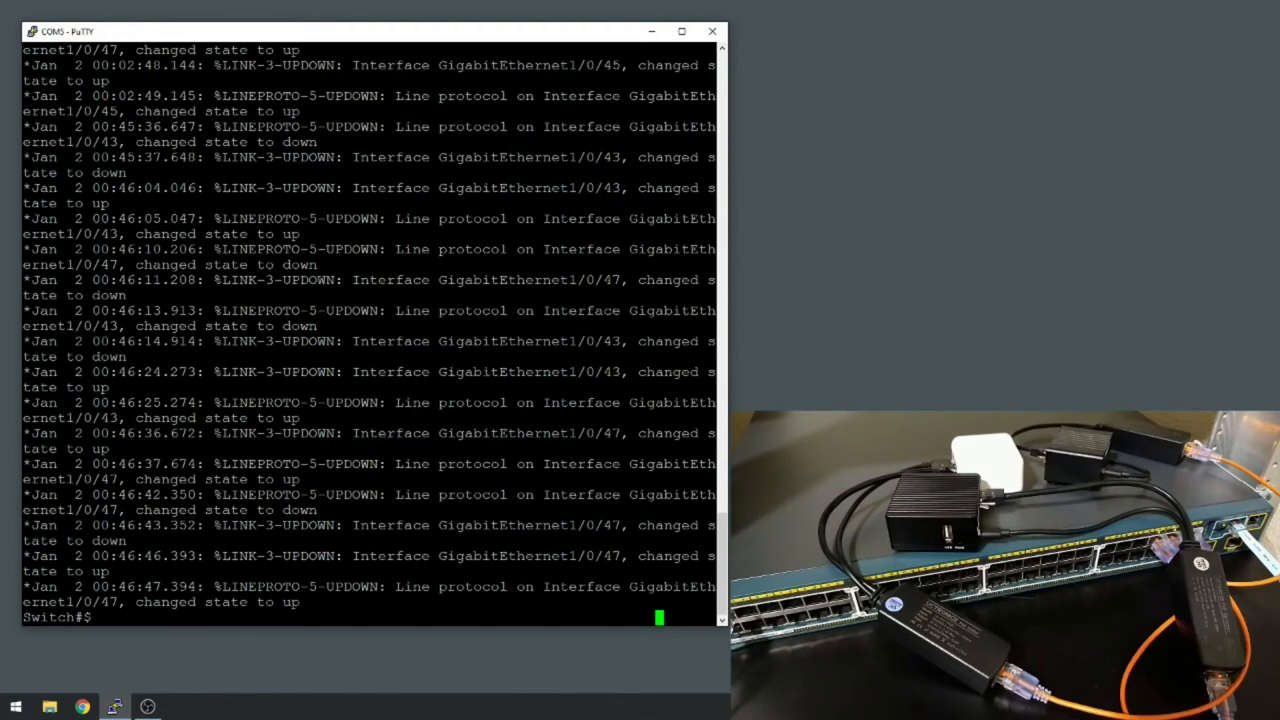
Watch port Gi1/0/47's device get removed, re-detected and re-powered, then begin typing 'sho power'.
type("sh")
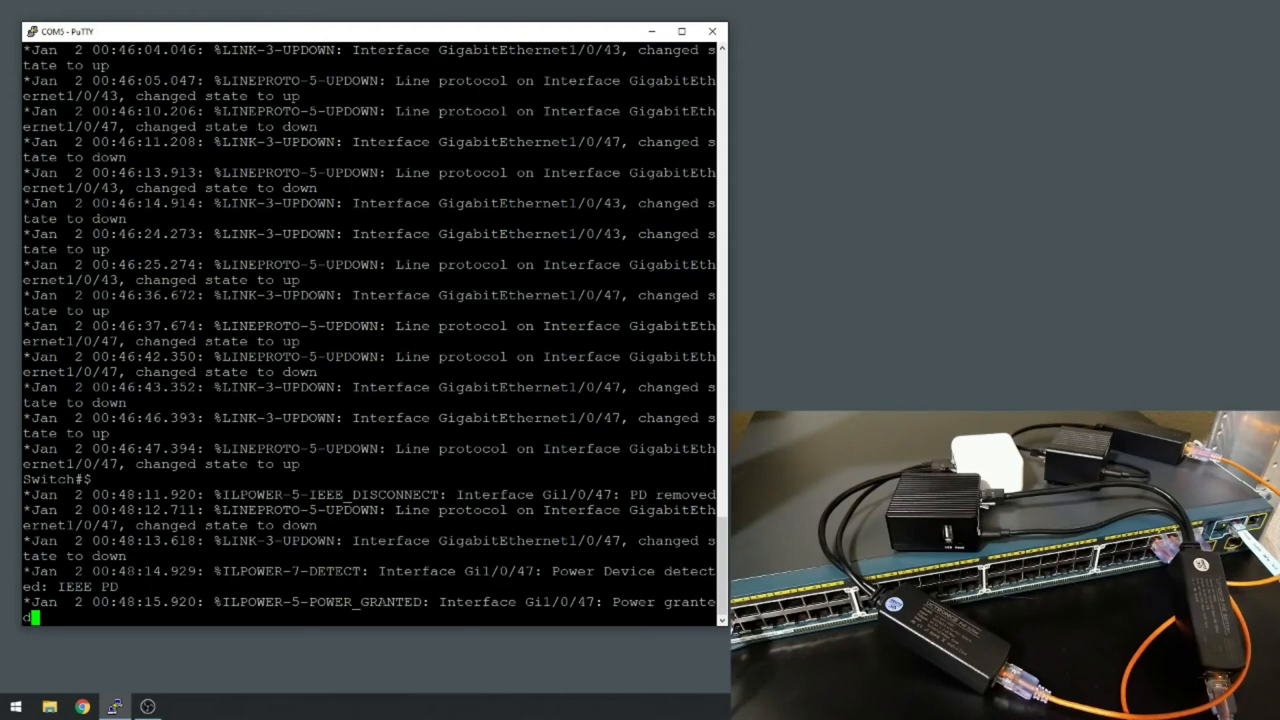
type("sho power")
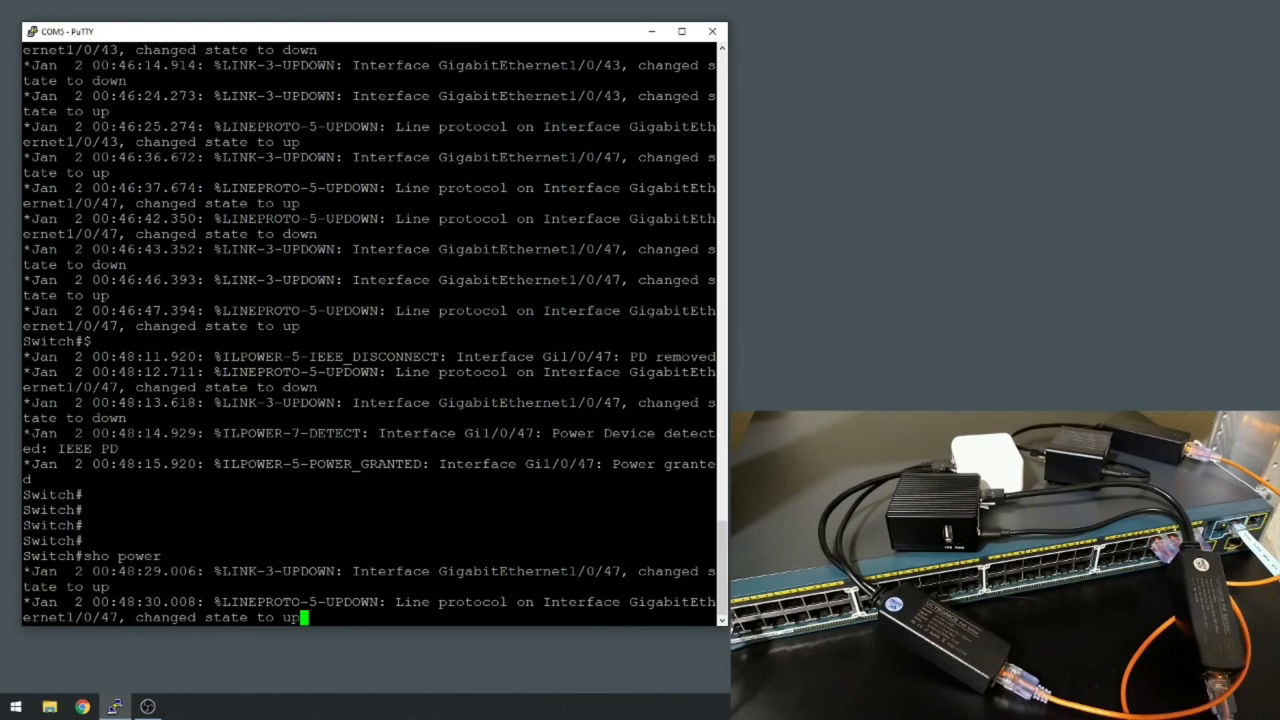
Run 'sho power inline | inc on' showing Gi1/0/43, 45 and 47 at 15.4 W.
type("inline | in")
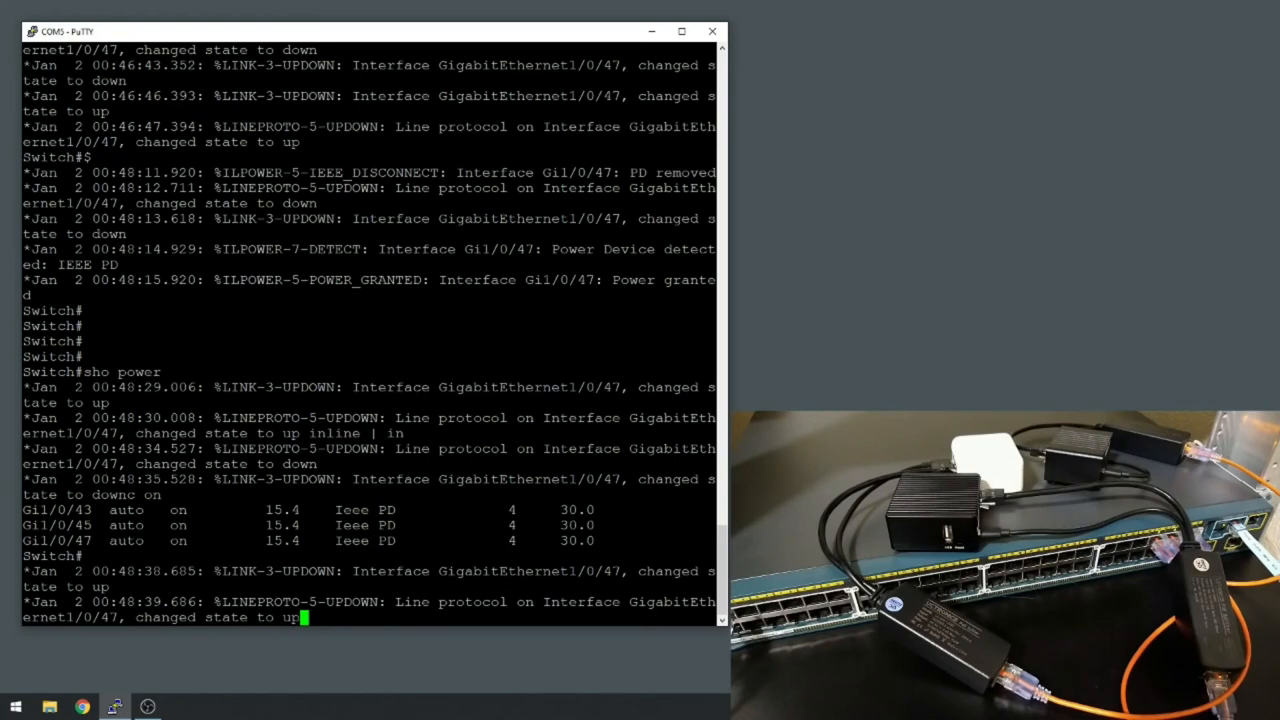
type("sho power inline | inc on")
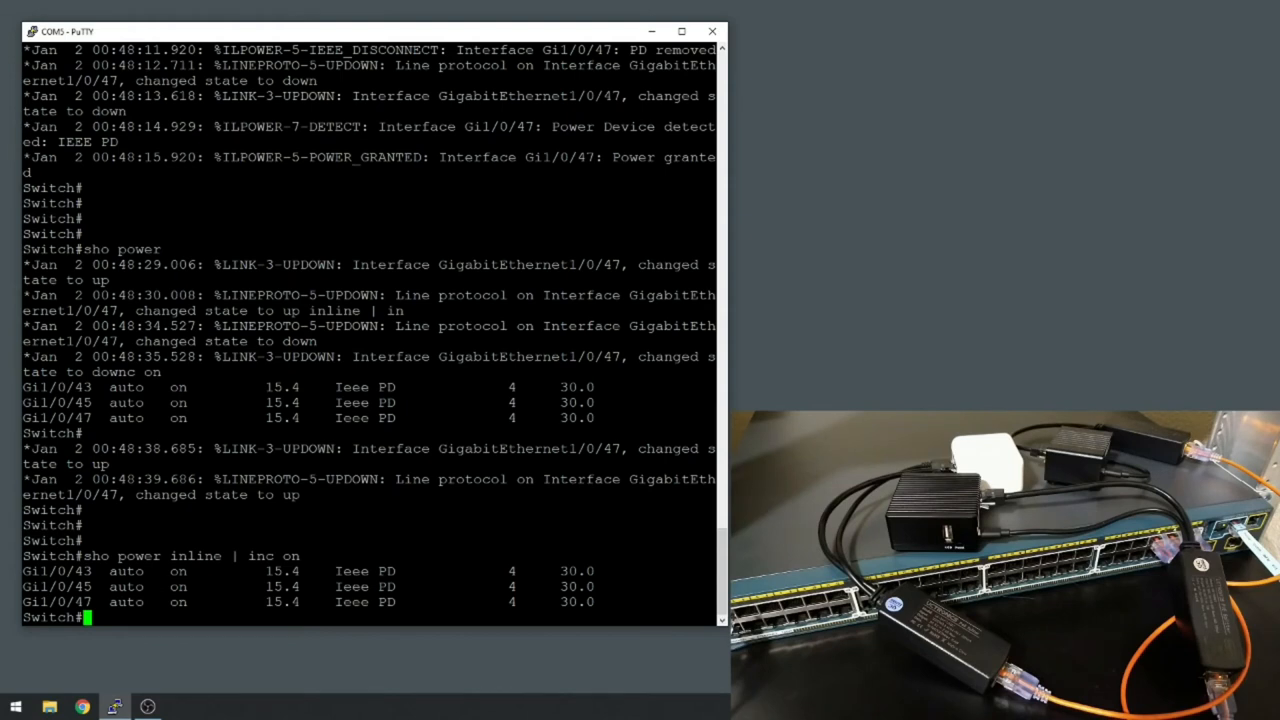
left_click_drag(30, 571, 595, 601)
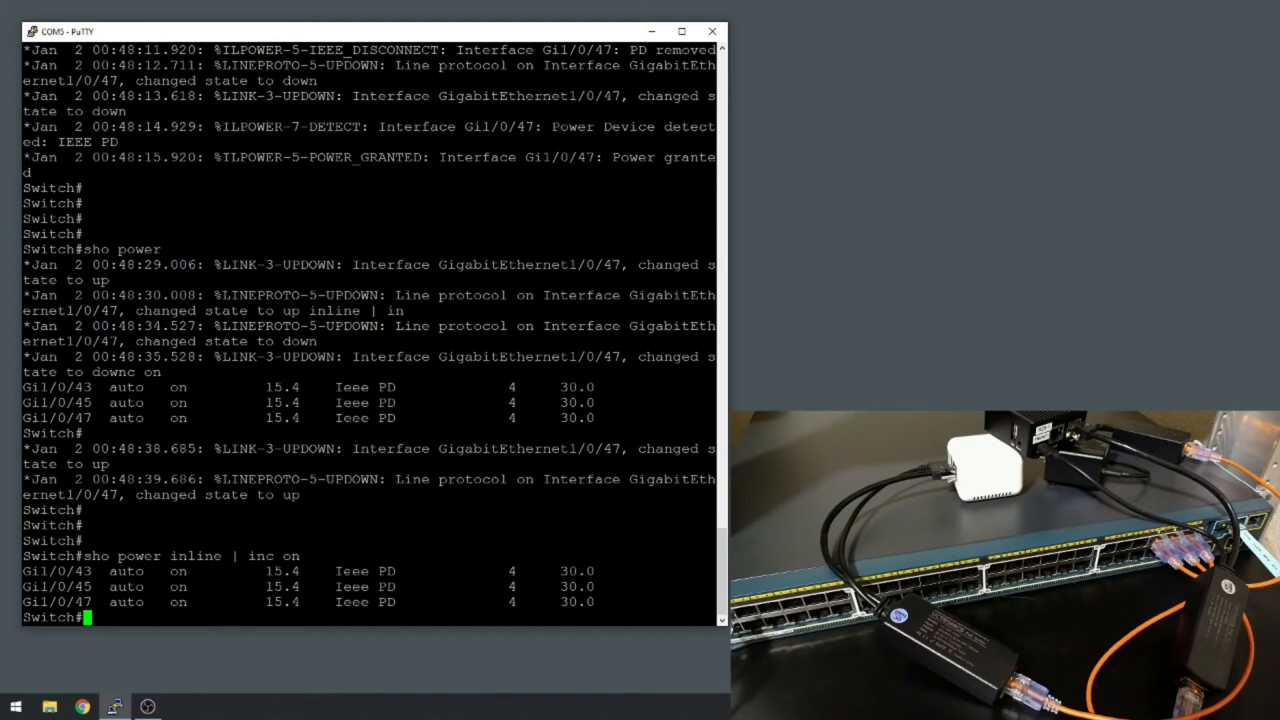
In config mode, shut and re-enable interface gi1/0/47 so its device regains power.
type("conf t")
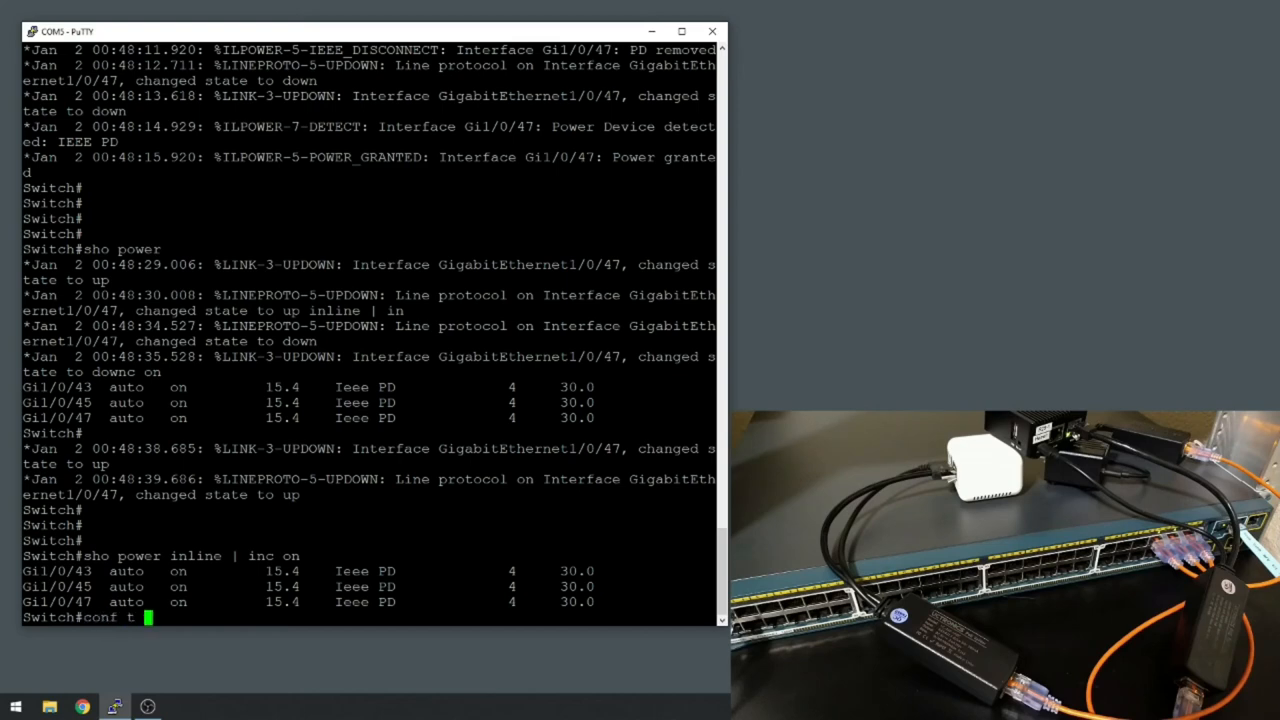
type("int")
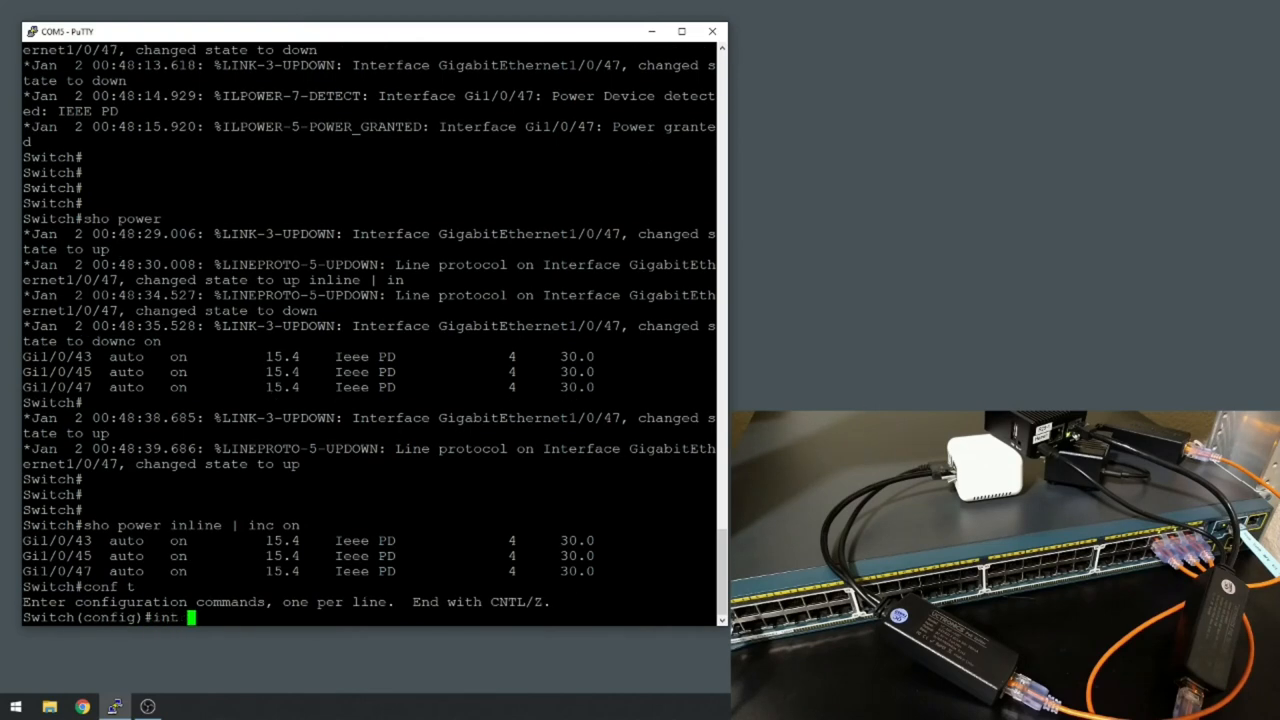
type("gi1/0/47")
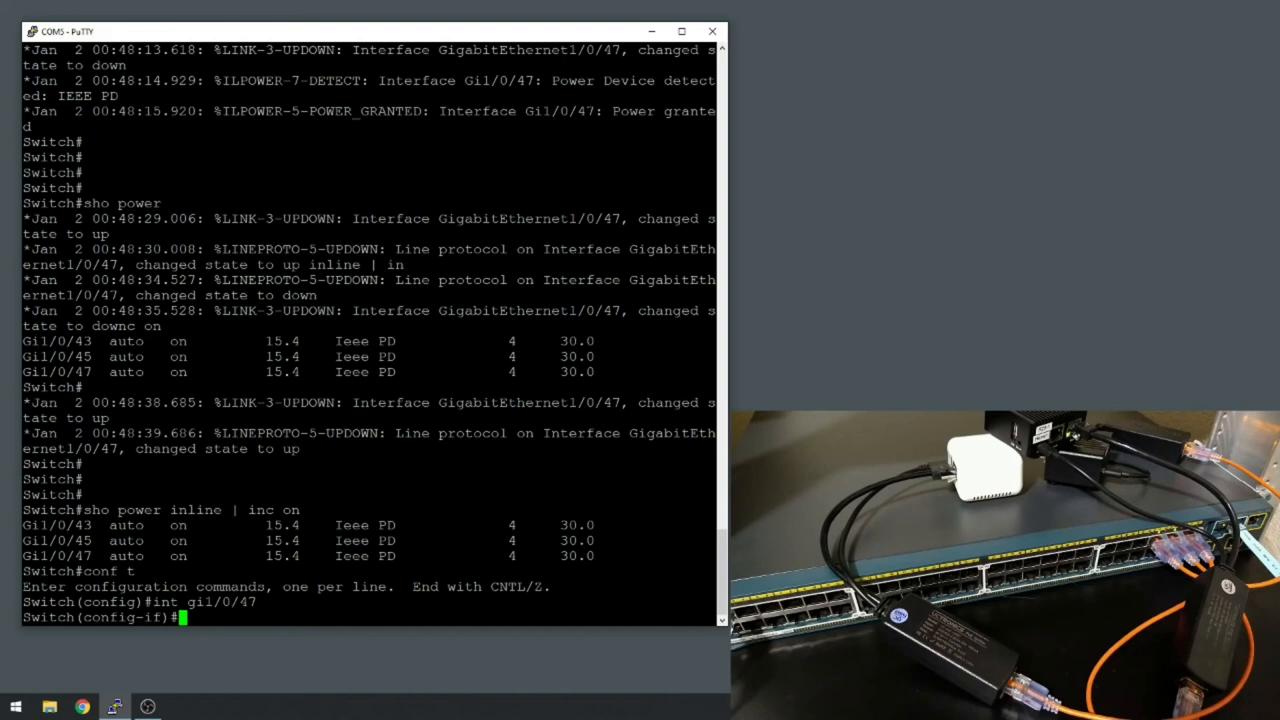
type("shut")
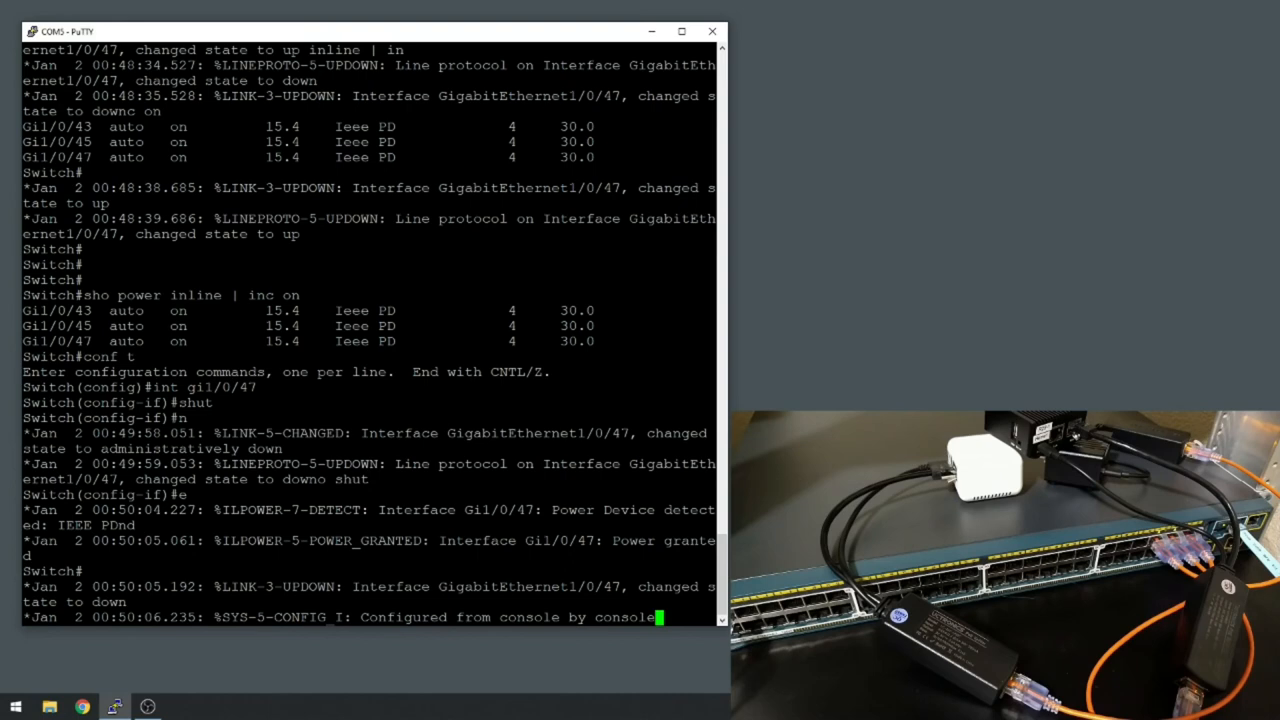
Reach config-line mode after rejected 'conft'/'login' attempts, then type 'terminal-type'.
type("conft")
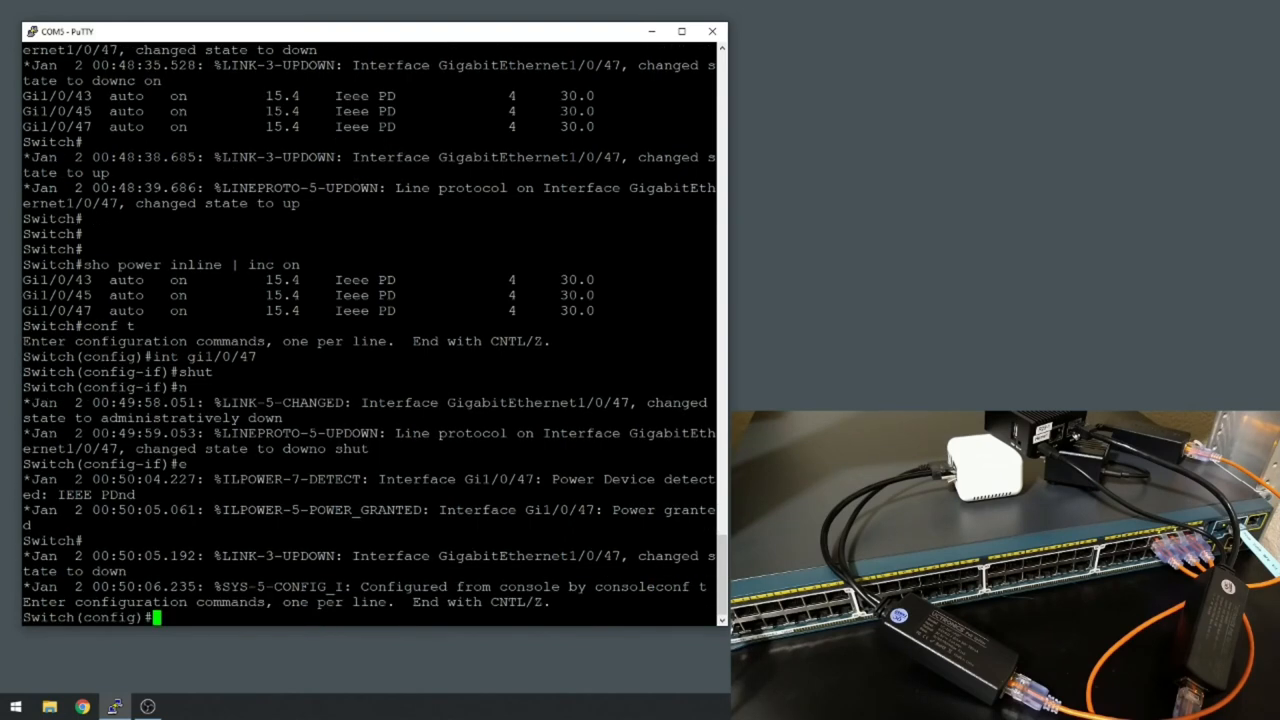
type("login")
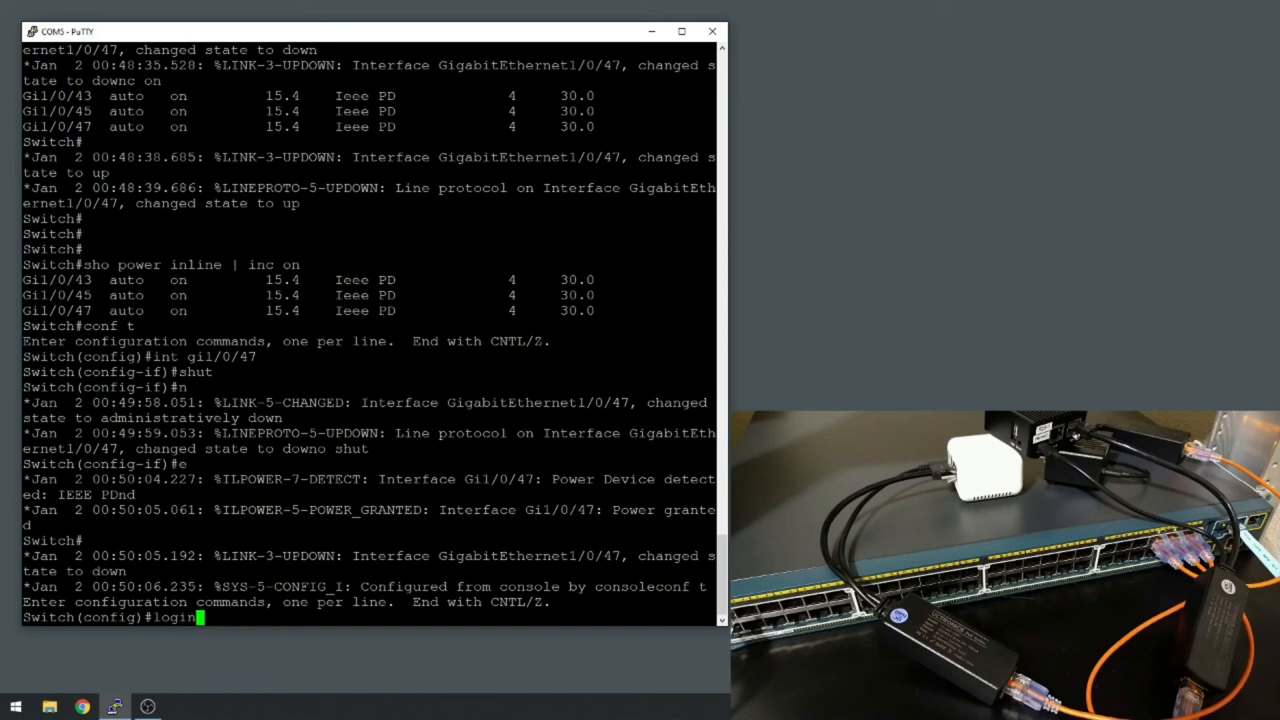
type("con 0")
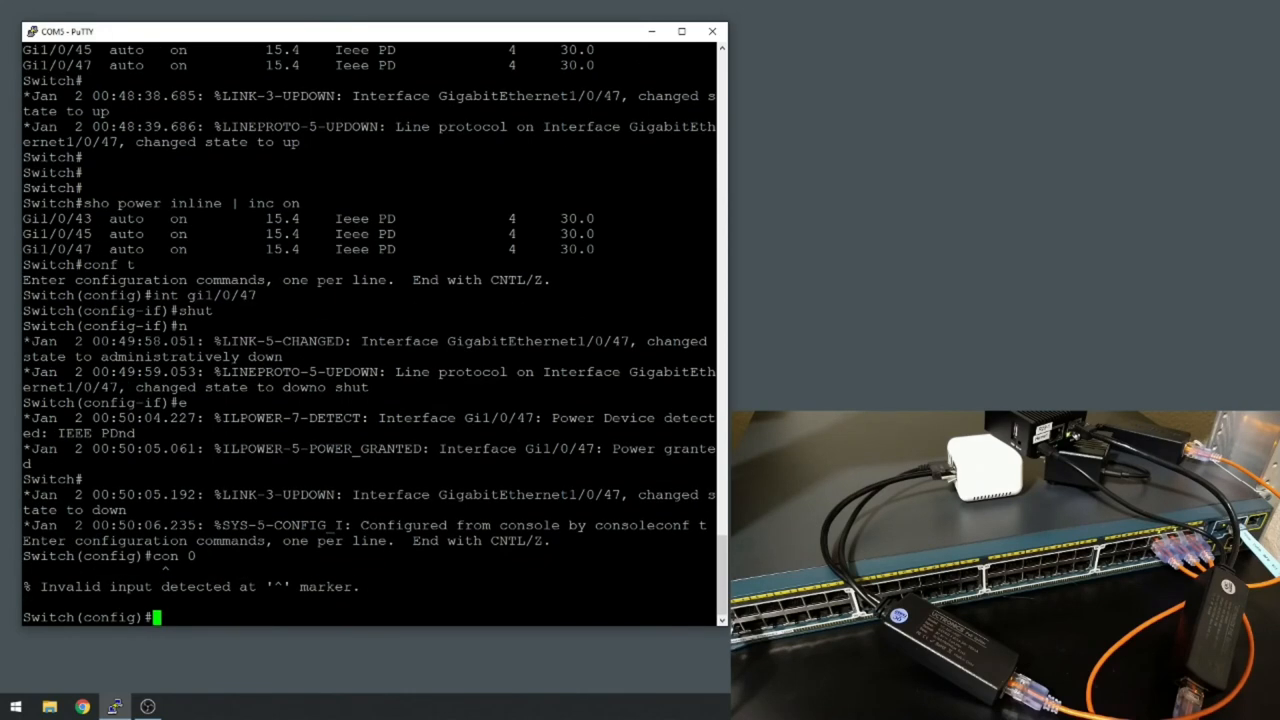
type("lin")
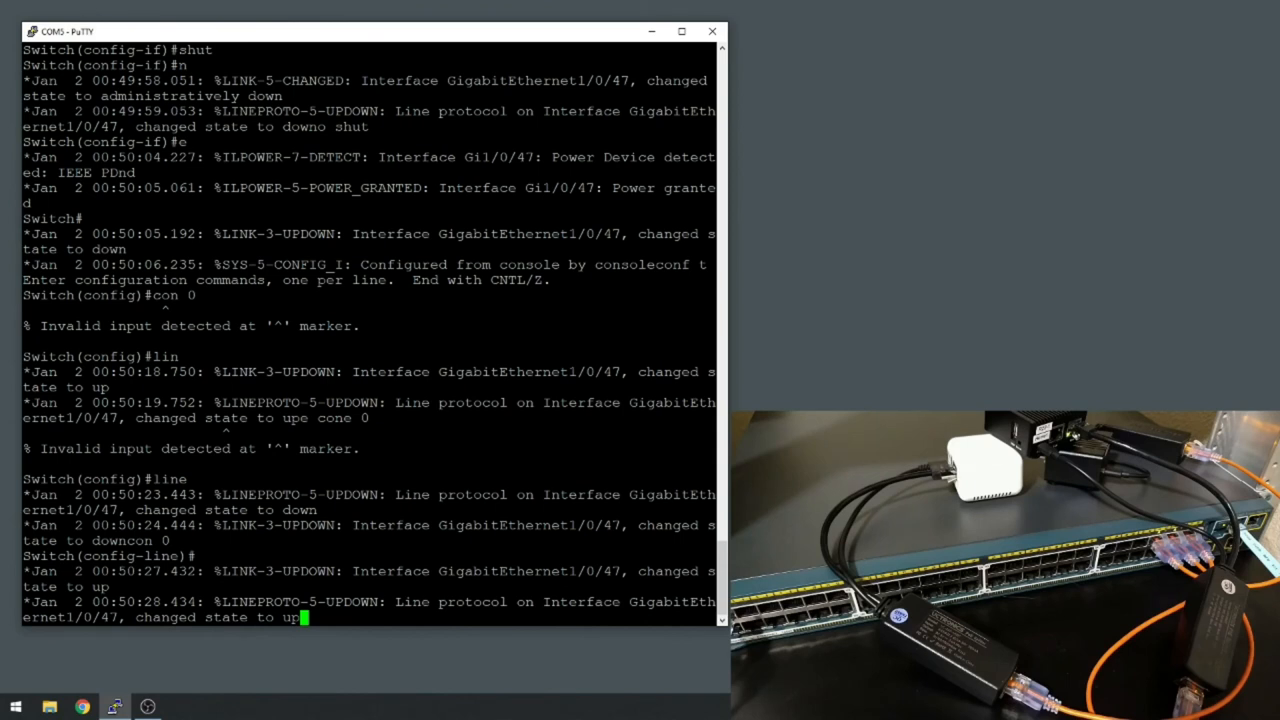
type("te")
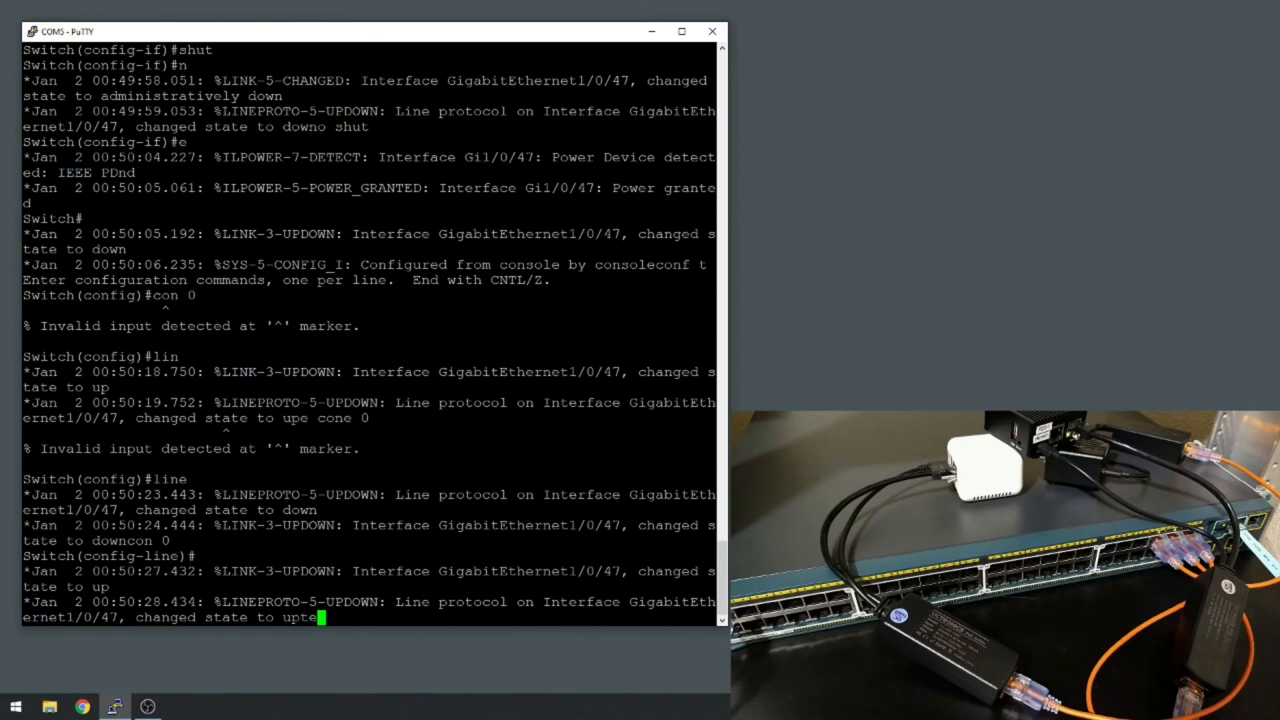
type("terminal-type")
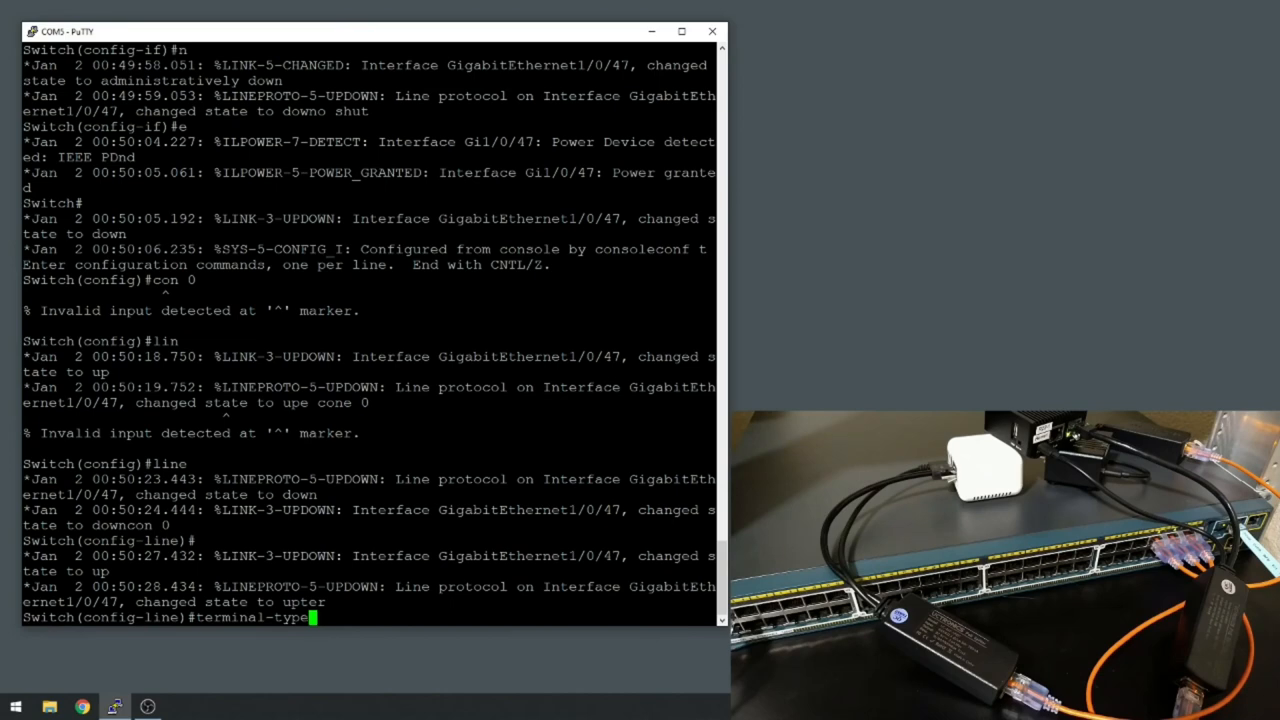